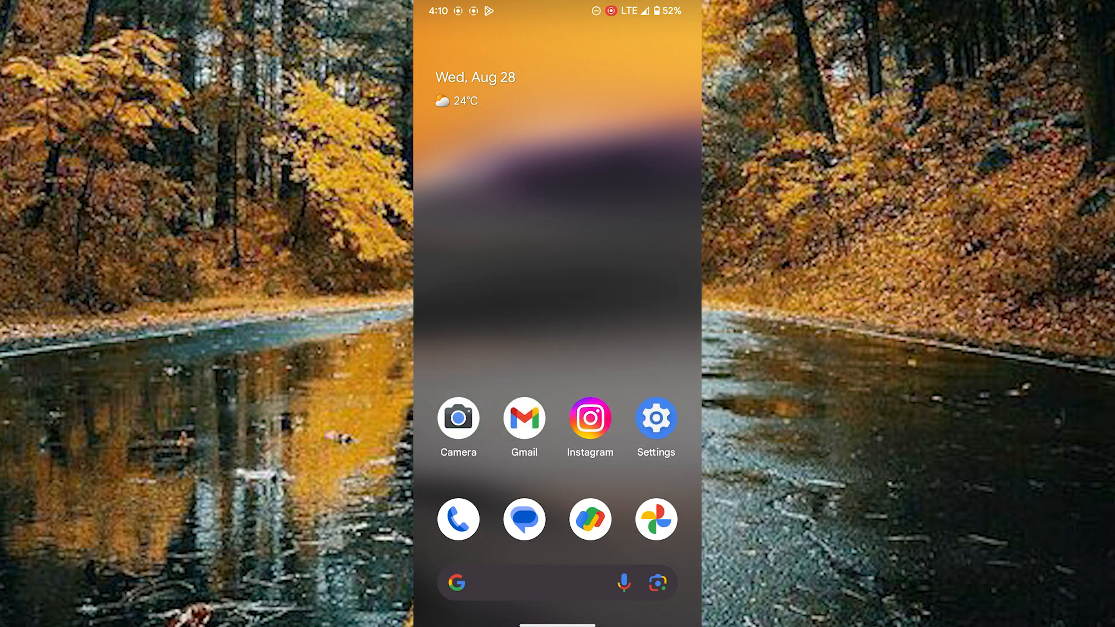
# Step: Launch Settings and scroll the category list down to reveal Display
pyautogui.click(656, 420)
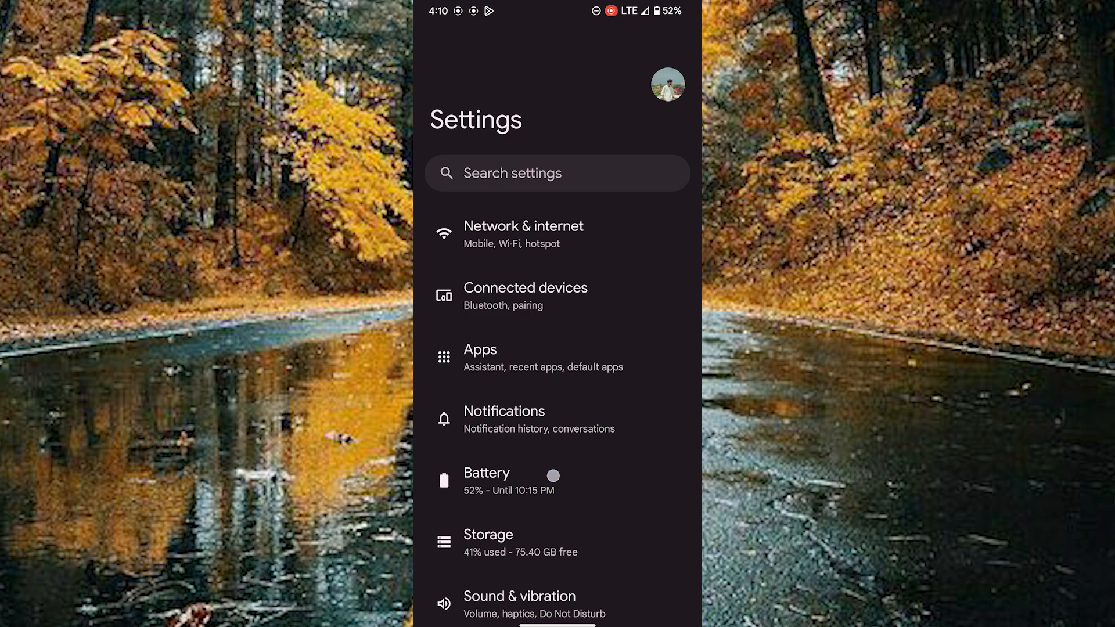
pyautogui.scroll(-3)
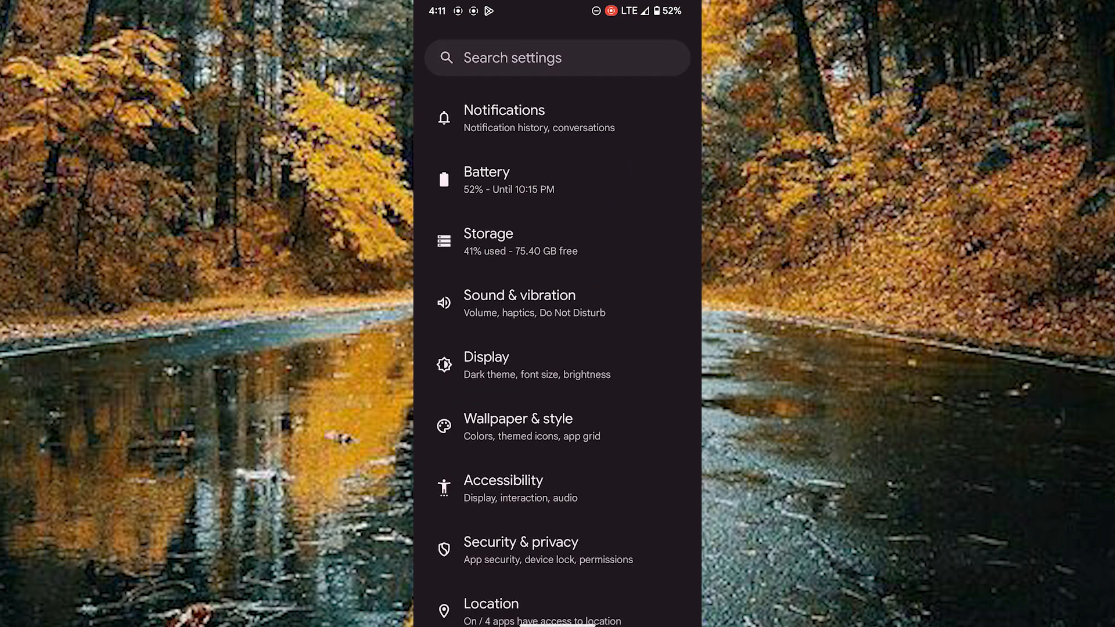
# Step: Go to Display > Screen timeout to view the duration options, currently 30 seconds
pyautogui.click(486, 365)
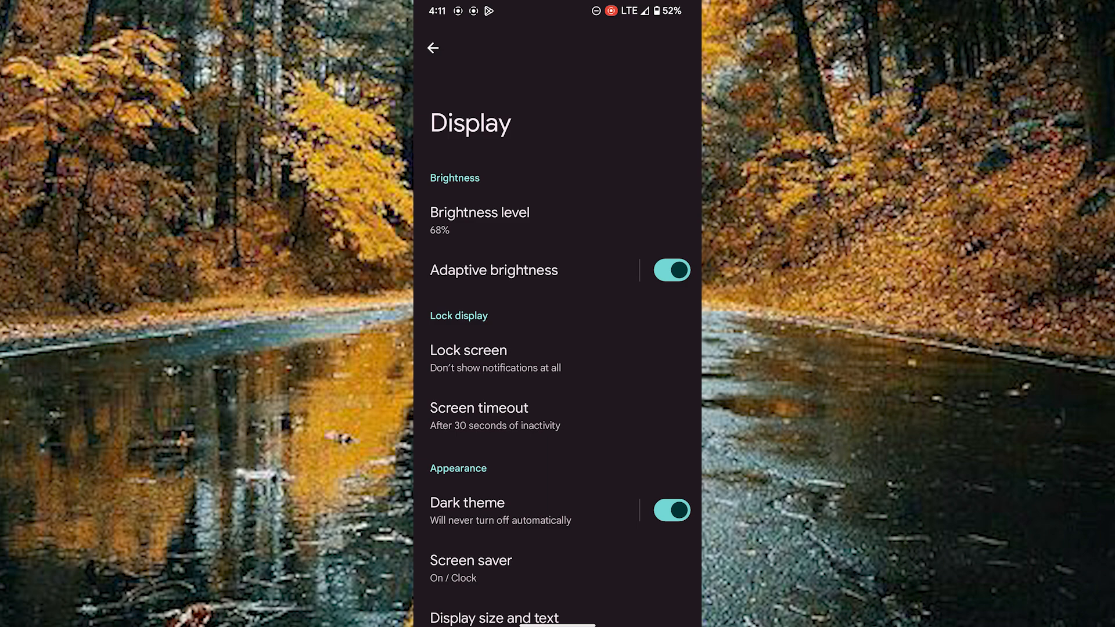
pyautogui.click(479, 408)
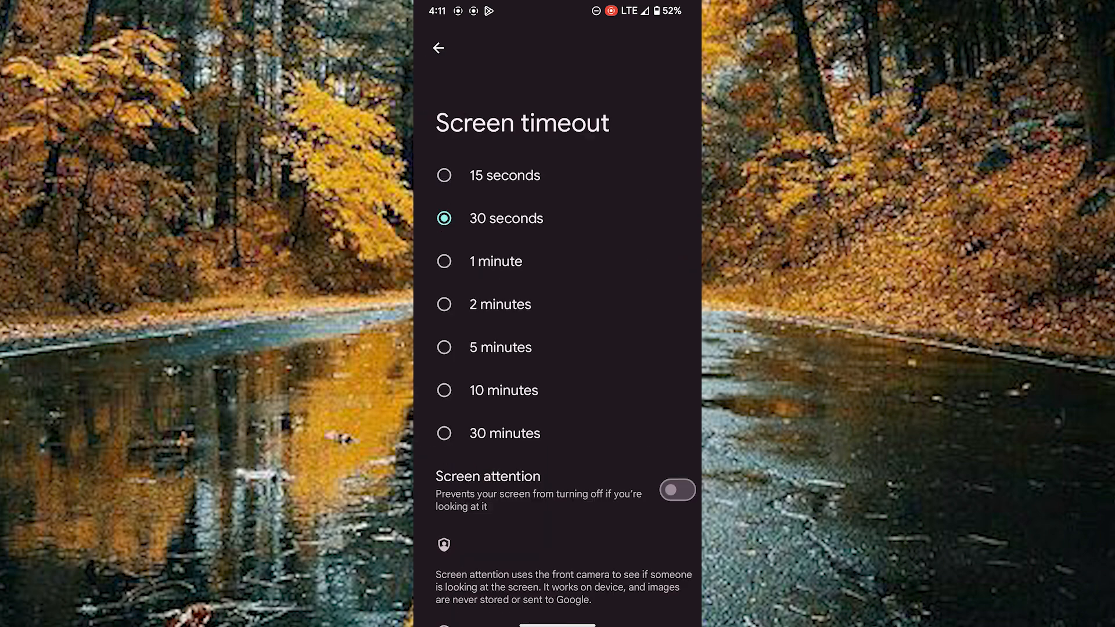